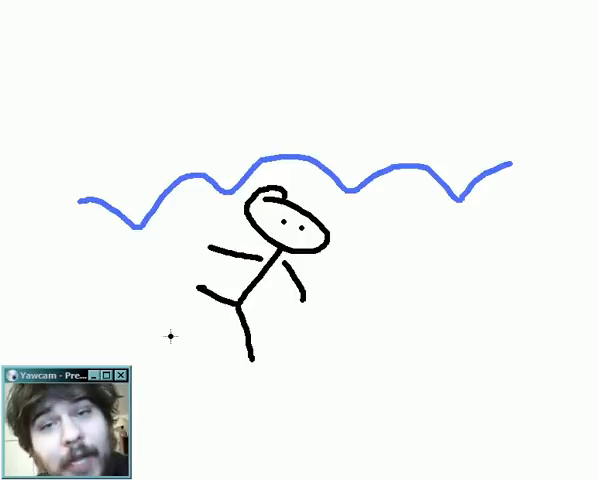
pyautogui.moveTo(135, 206)
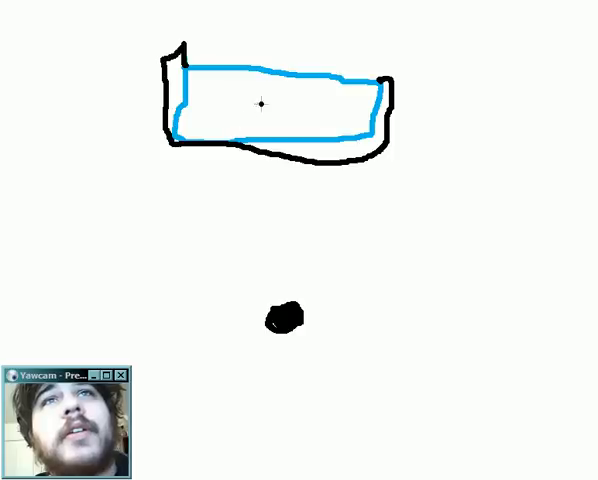
pyautogui.moveTo(145, 48)
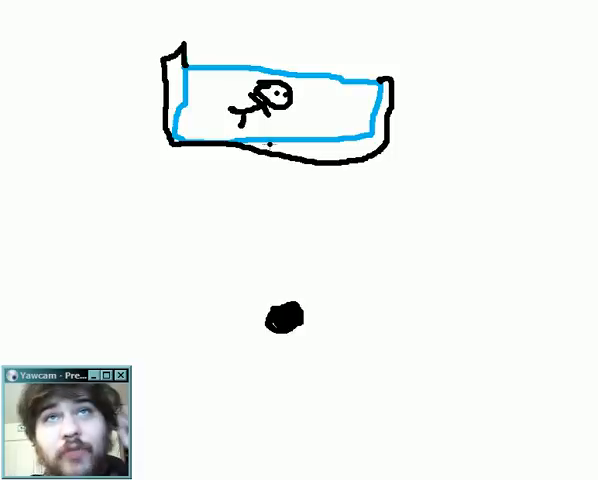
pyautogui.moveTo(355, 327)
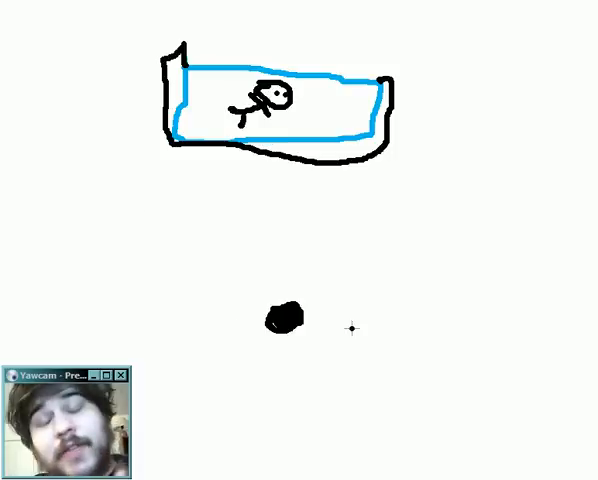
pyautogui.moveTo(345, 232)
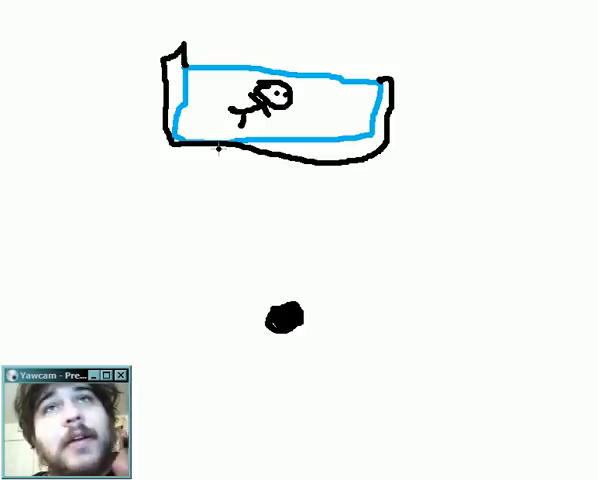
pyautogui.moveTo(216, 150); pyautogui.dragTo(283, 310)
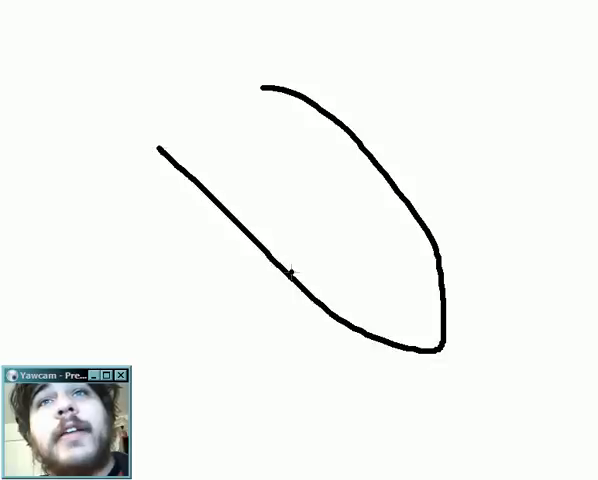
pyautogui.moveTo(383, 297)
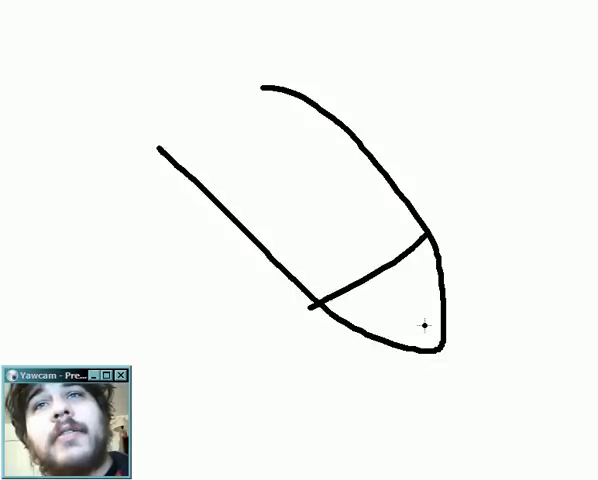
pyautogui.moveTo(428, 398)
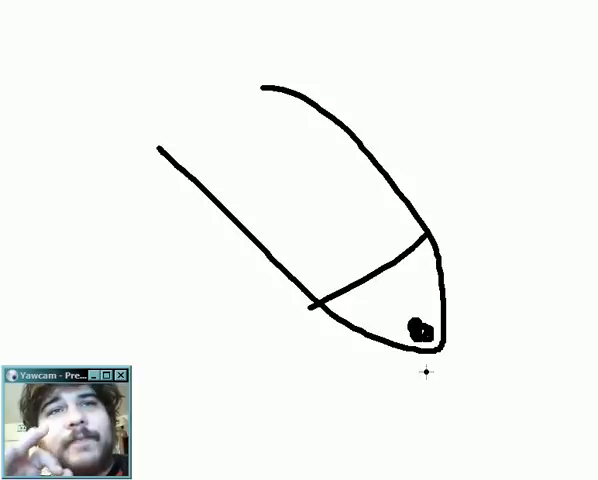
pyautogui.moveTo(425, 372)
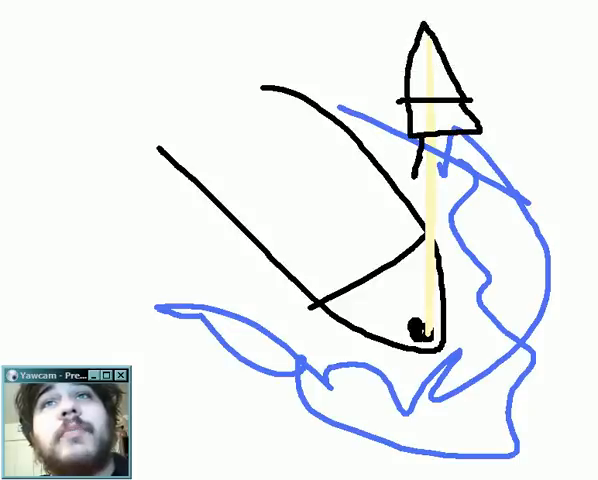
# Stroke a flame-like line streaming down from beneath the rocket over the blue scribbles
pyautogui.moveTo(412, 140); pyautogui.dragTo(410, 185)
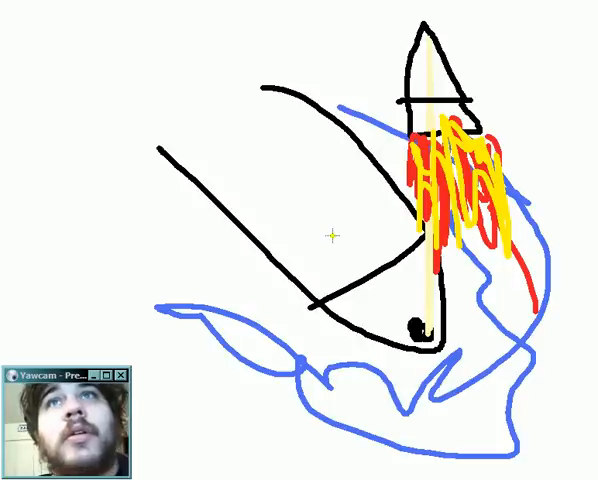
pyautogui.moveTo(343, 83)
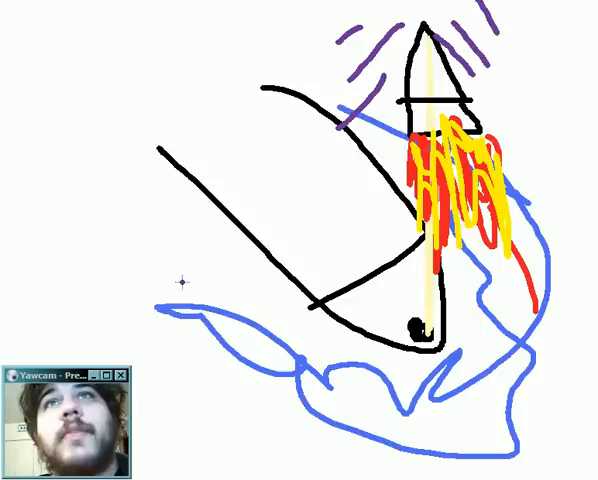
pyautogui.moveTo(287, 227)
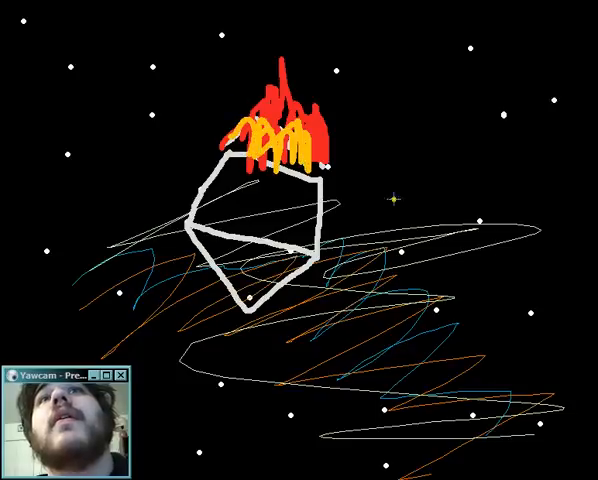
pyautogui.moveTo(452, 295)
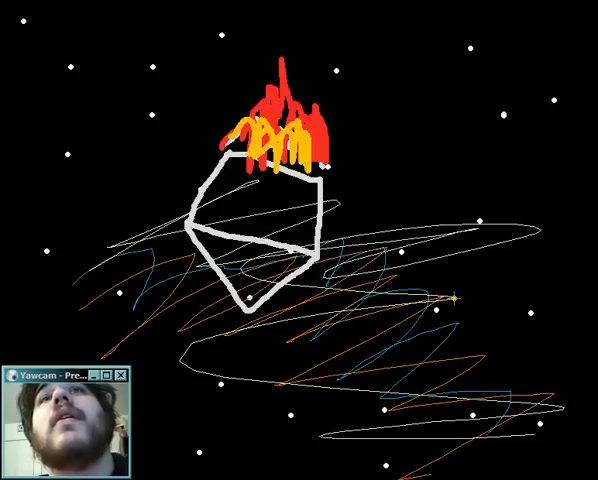